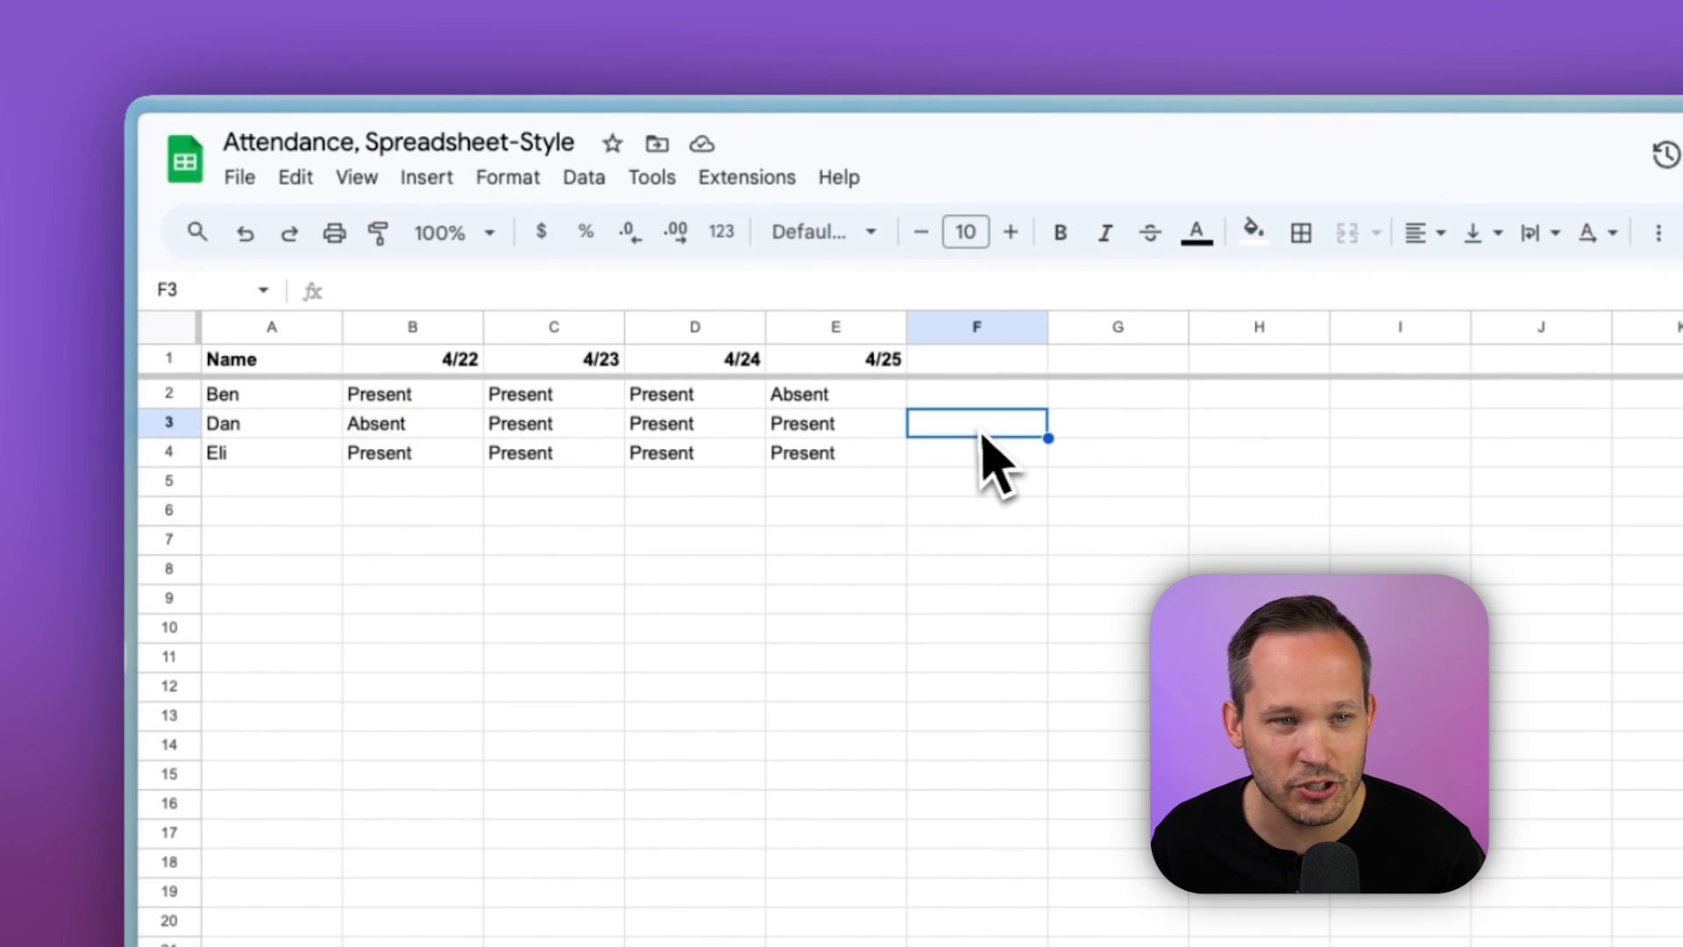
Step: Add a One-click update item button targeting the Sessions (N:N) field and review its update methods
{"action": "left_click", "coordinate": [974, 393]}
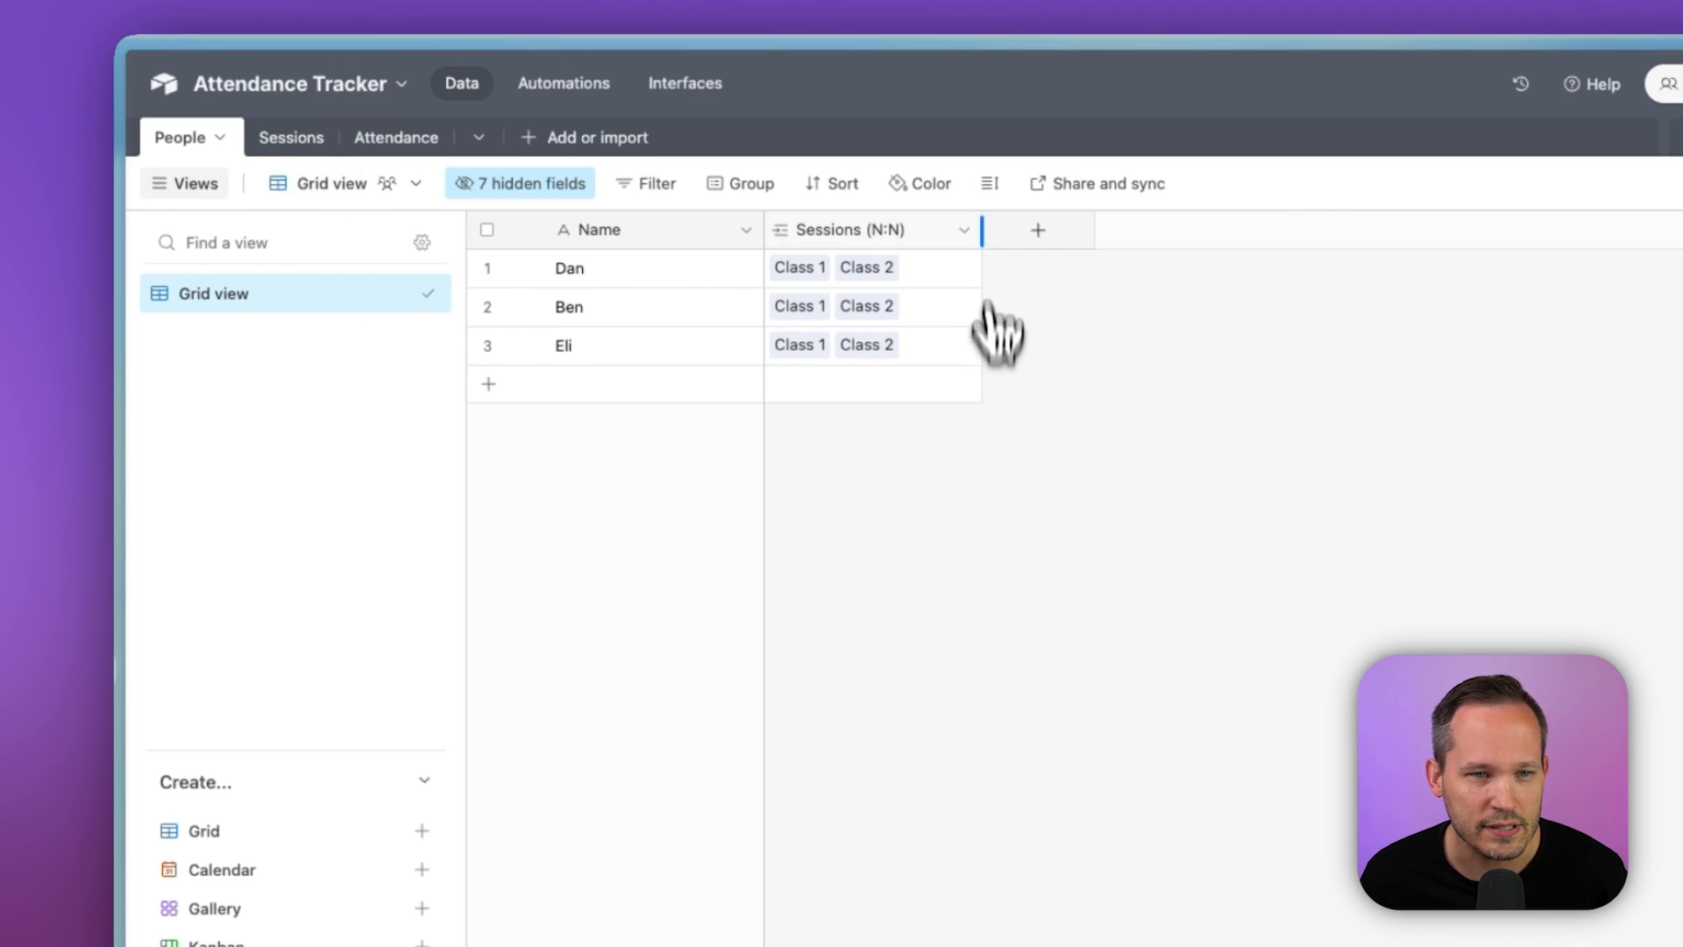
{"action": "left_click", "coordinate": [961, 230]}
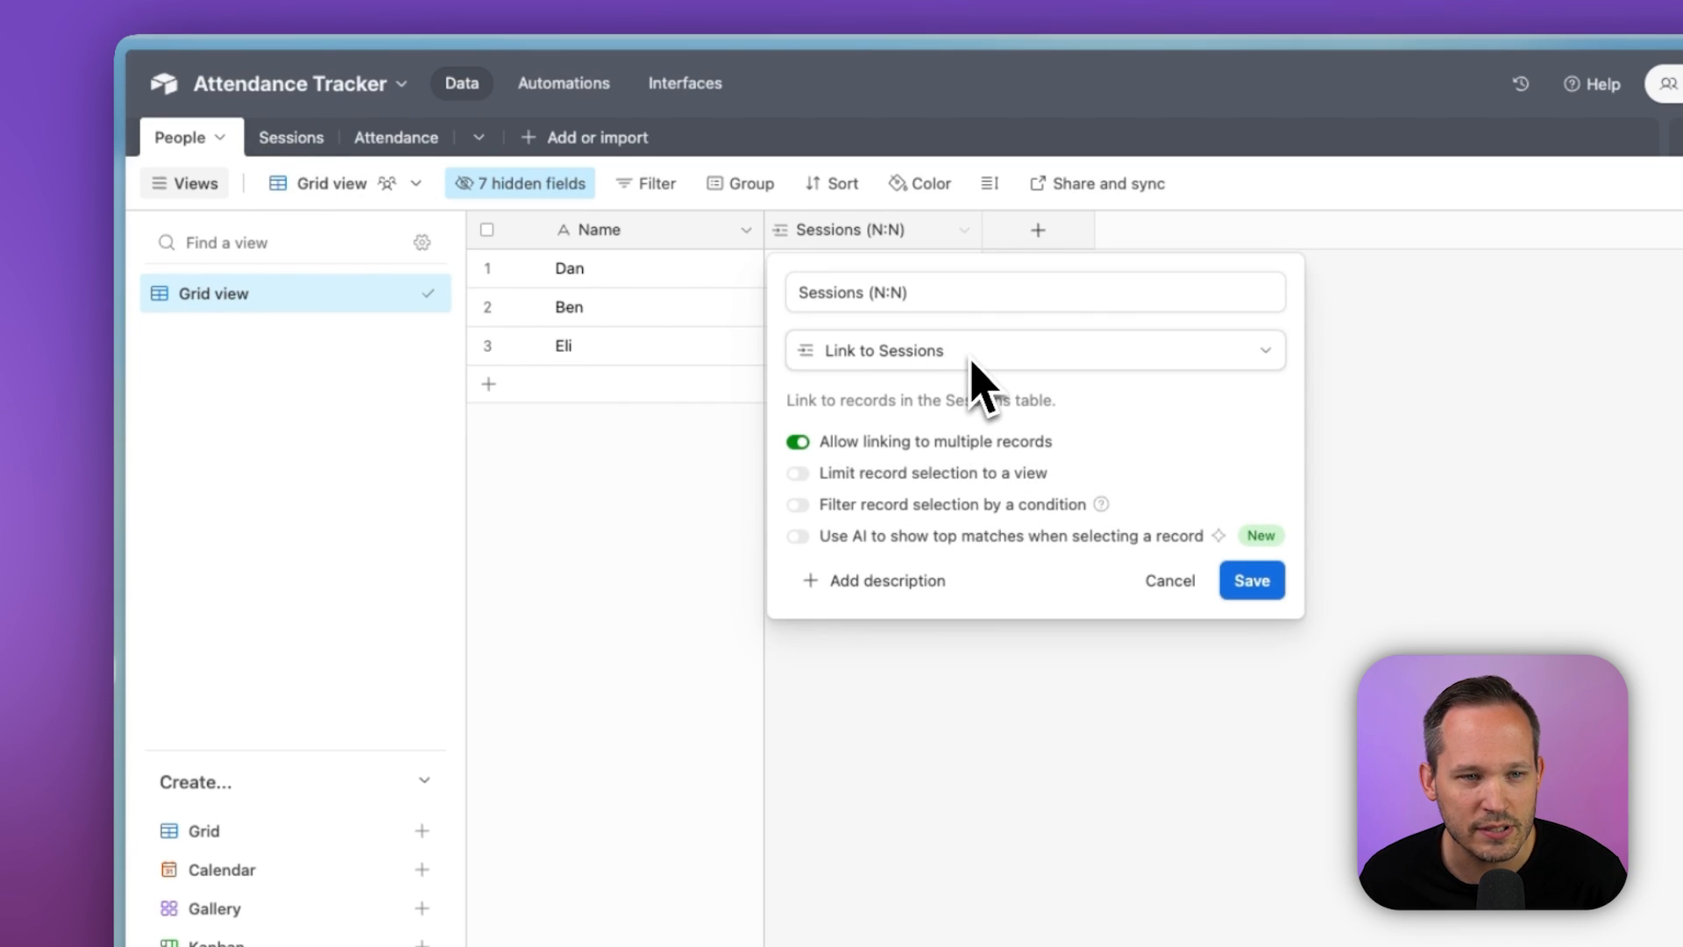
{"action": "mouse_move", "coordinate": [902, 359]}
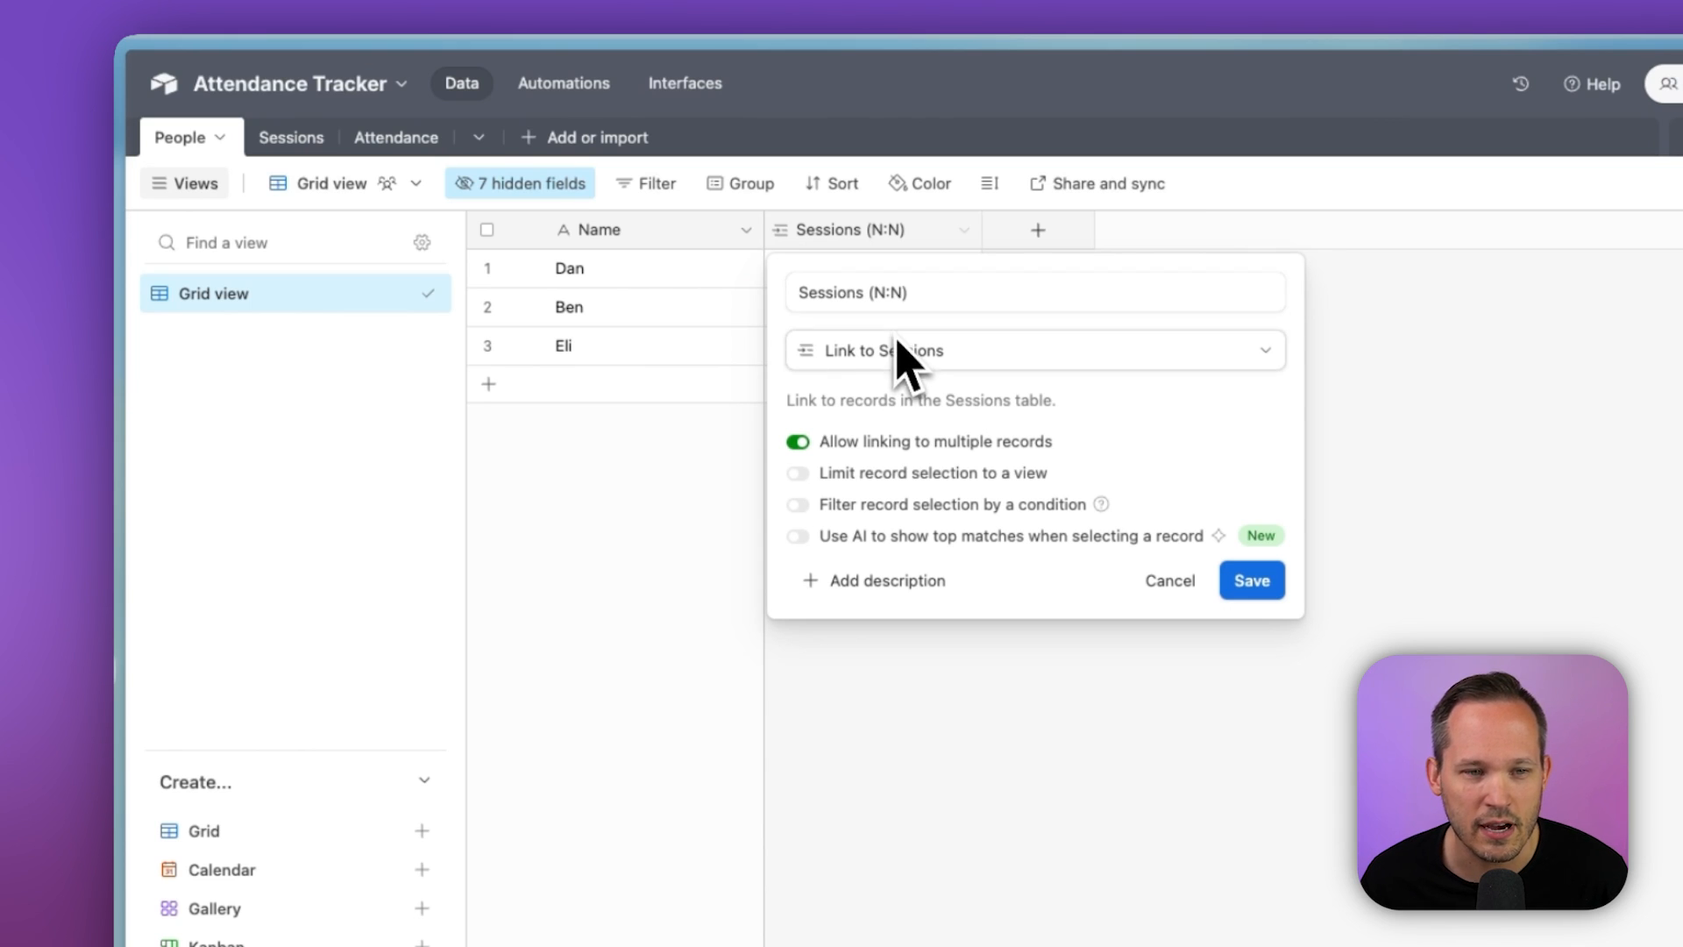
{"action": "mouse_move", "coordinate": [870, 491]}
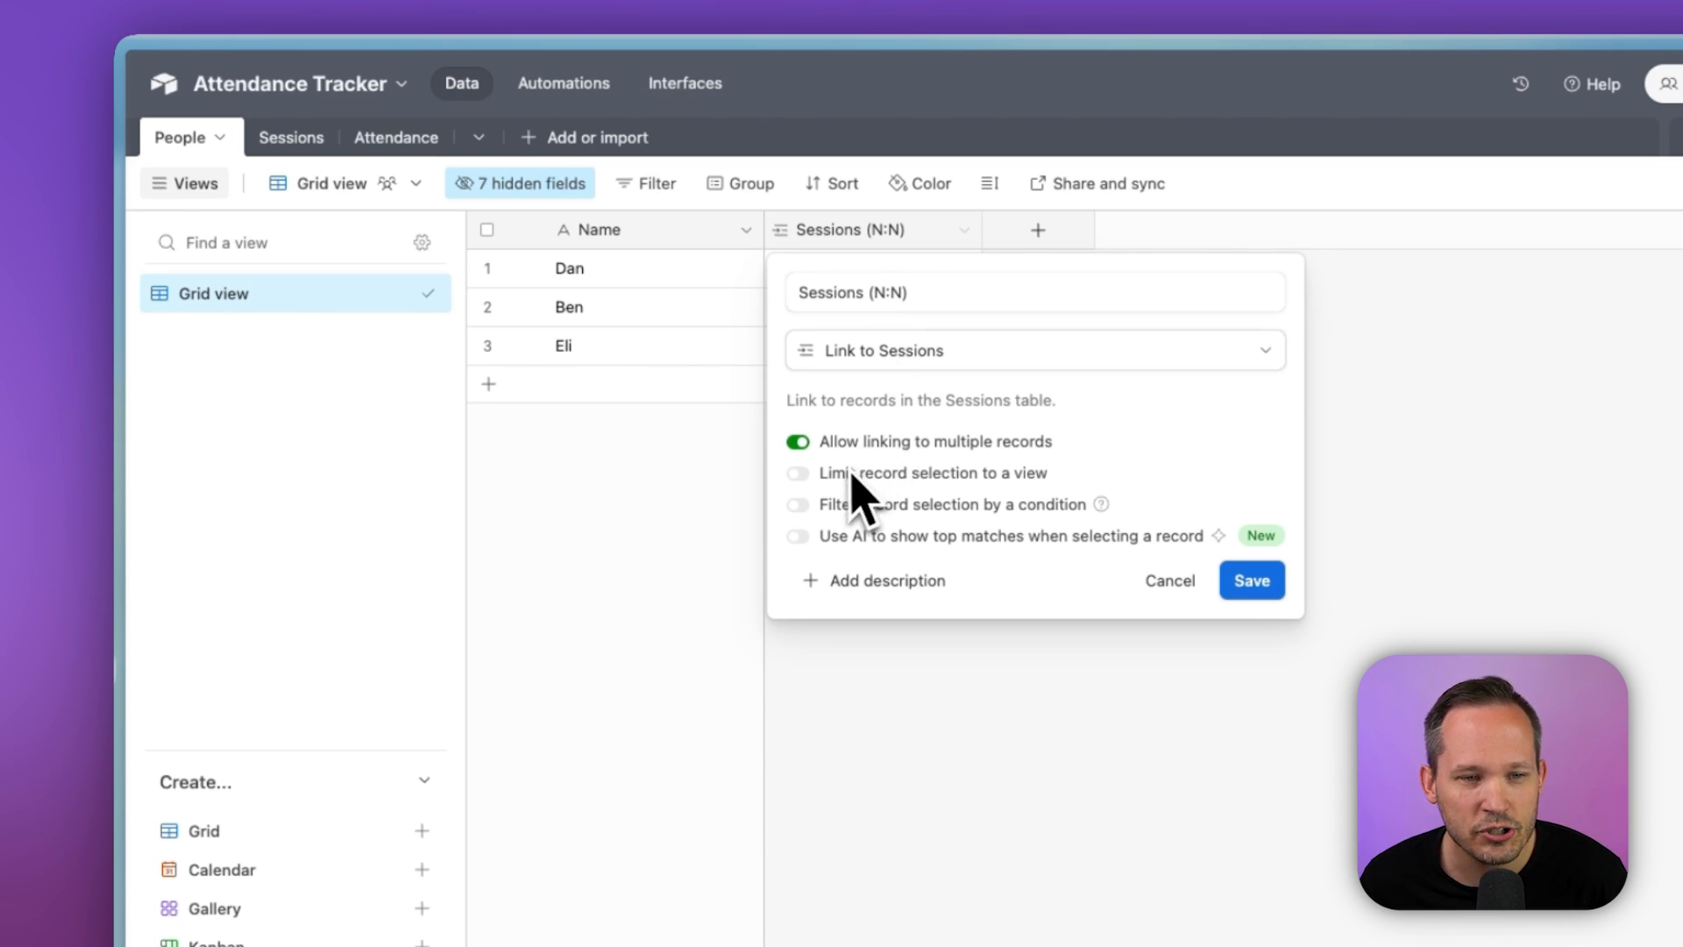
{"action": "mouse_move", "coordinate": [961, 483]}
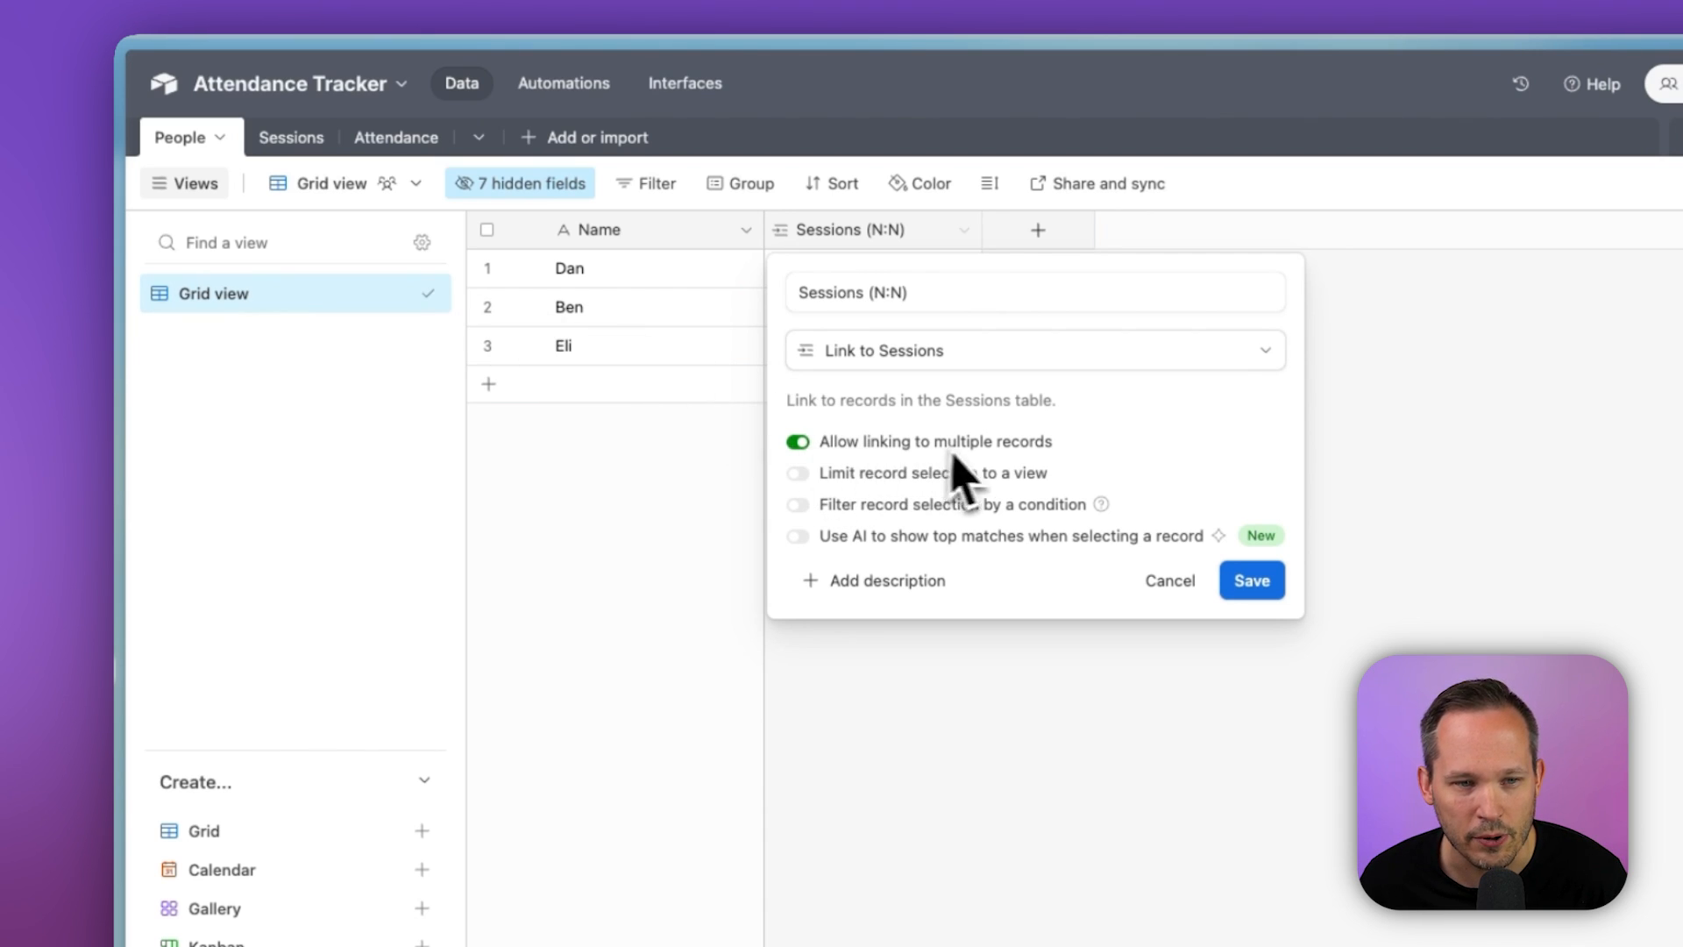
{"action": "left_click", "coordinate": [261, 137]}
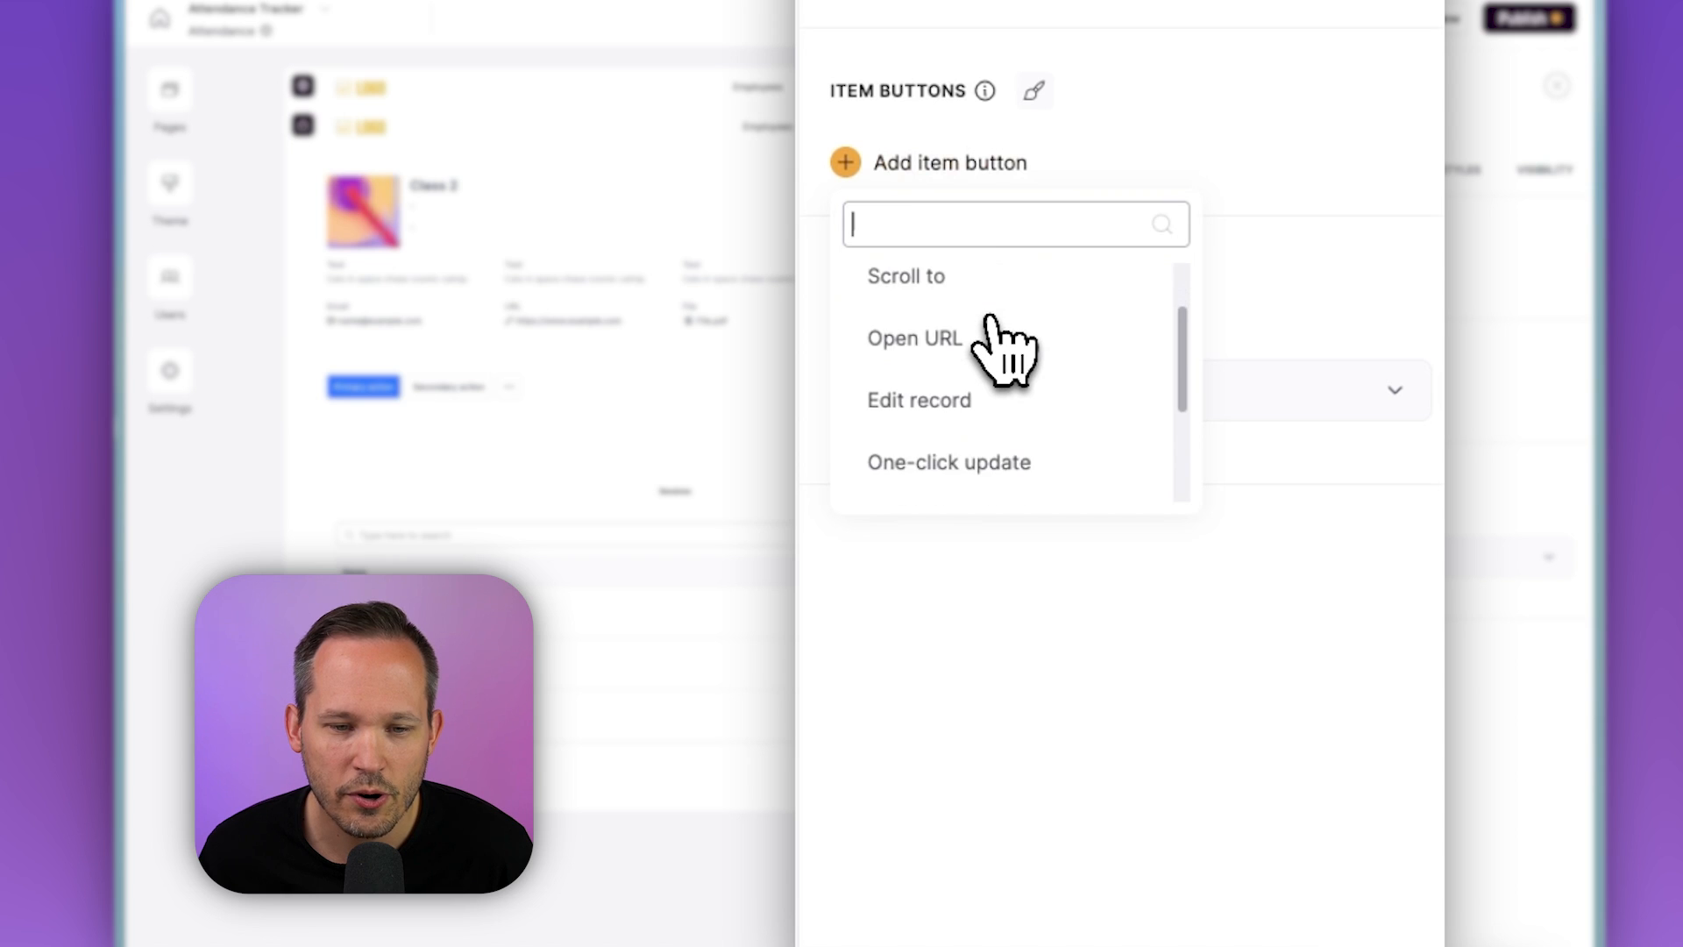
{"action": "left_click", "coordinate": [947, 462]}
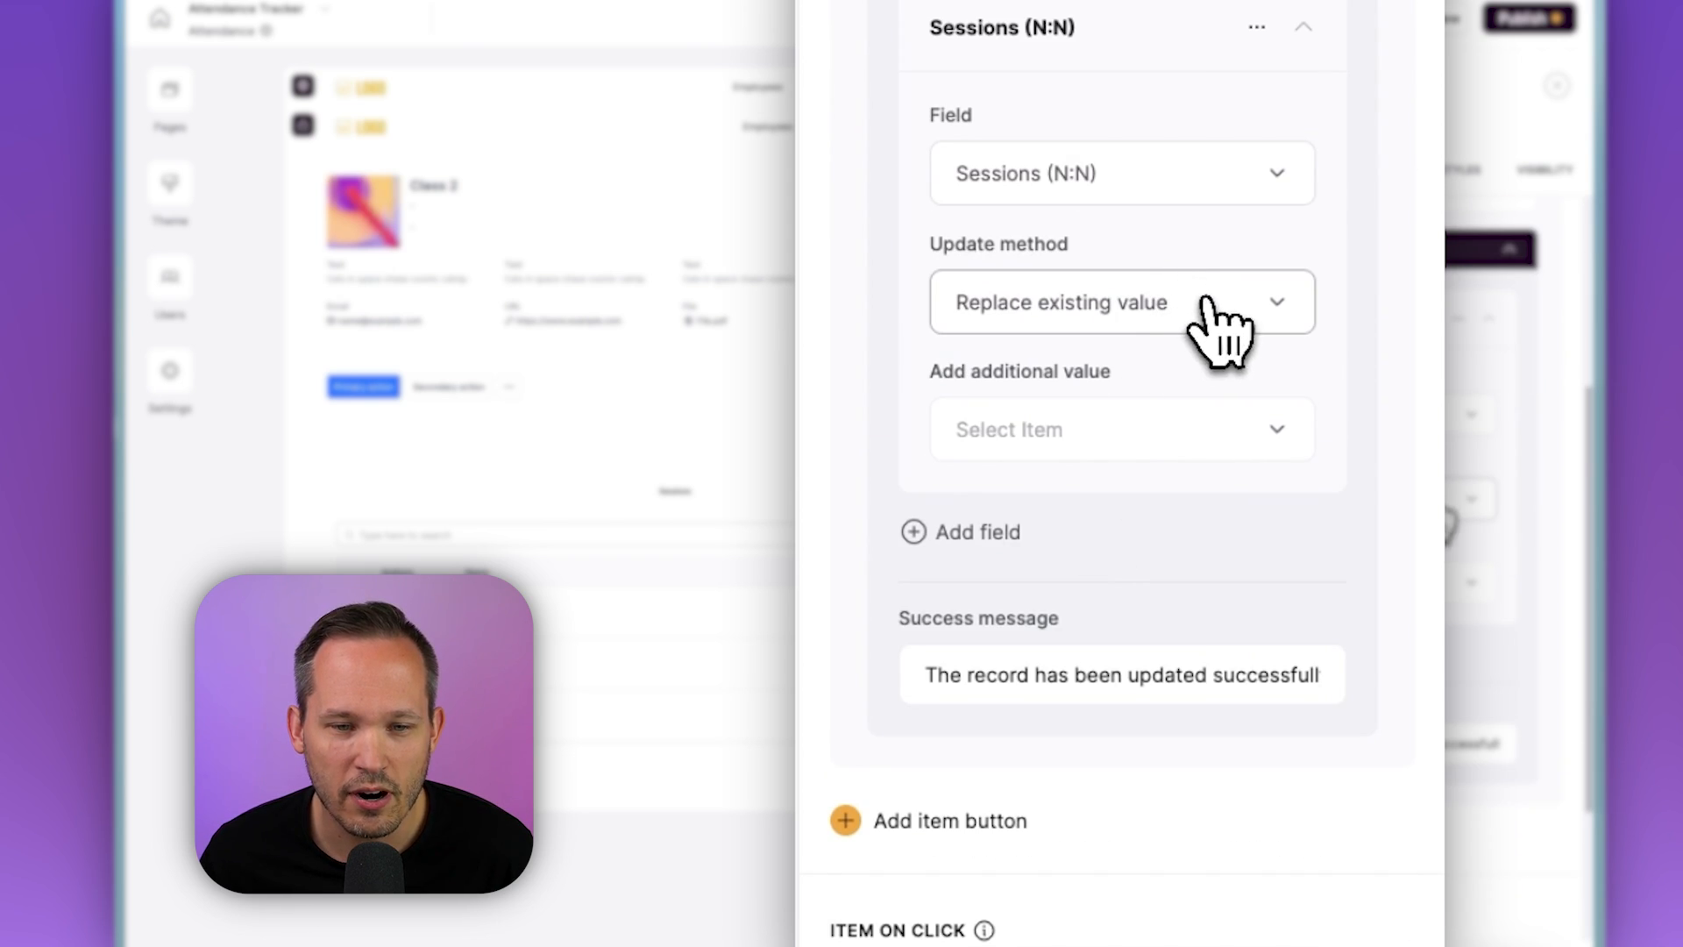
{"action": "left_click", "coordinate": [1120, 429]}
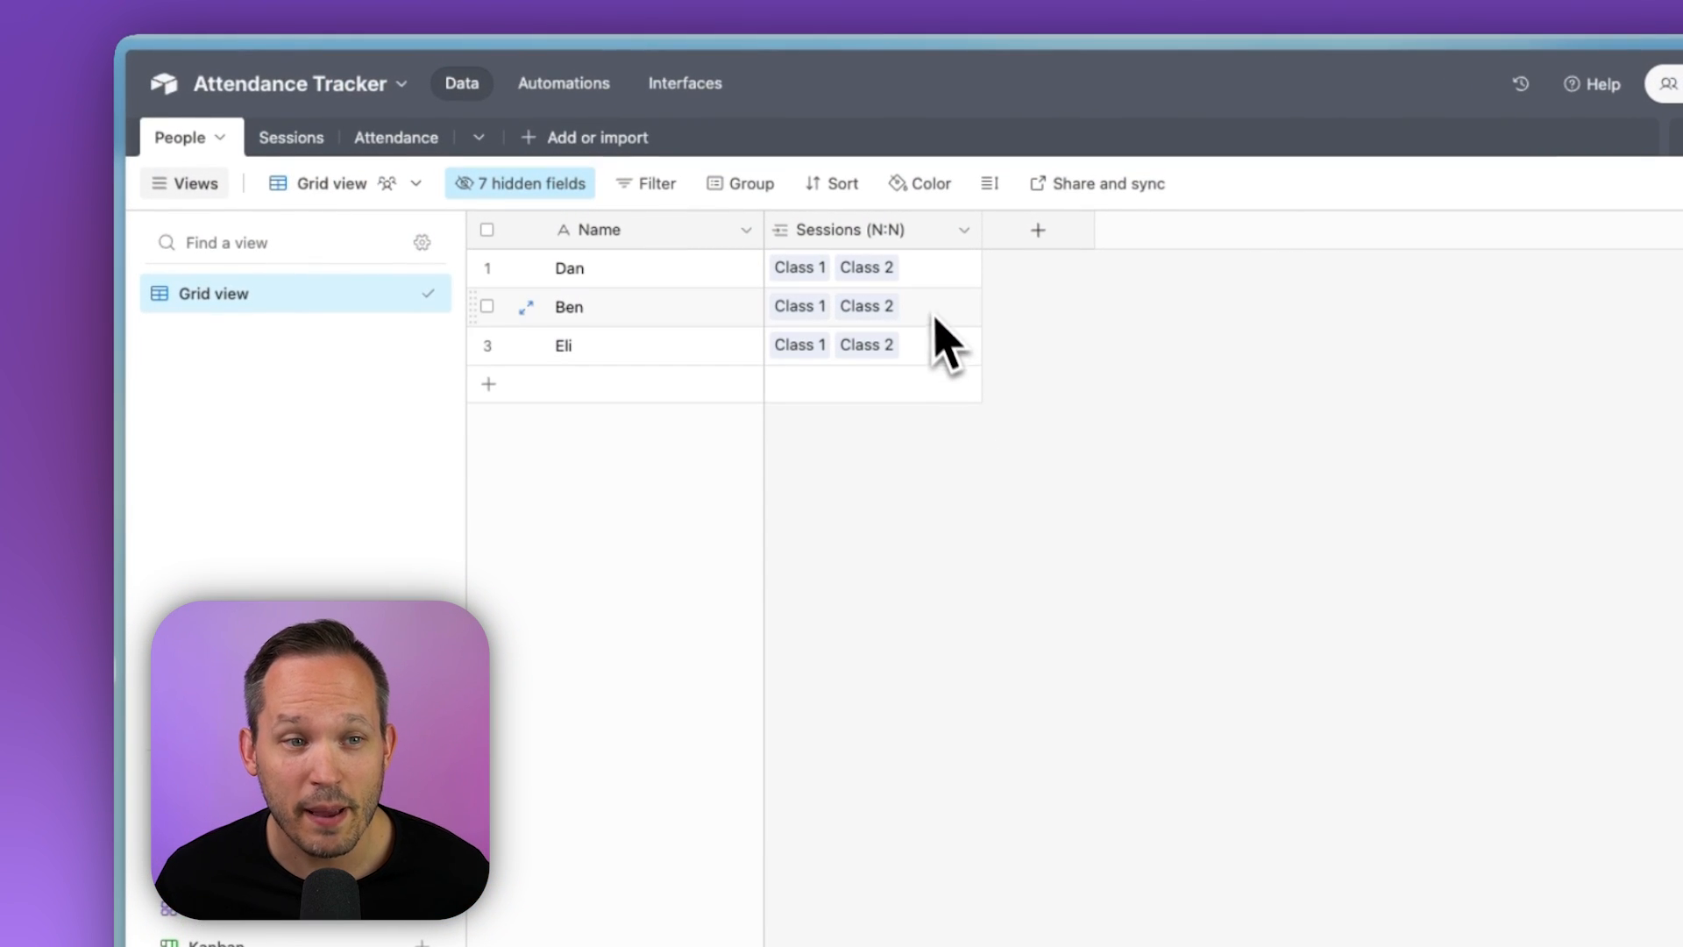
{"action": "left_click", "coordinate": [262, 138]}
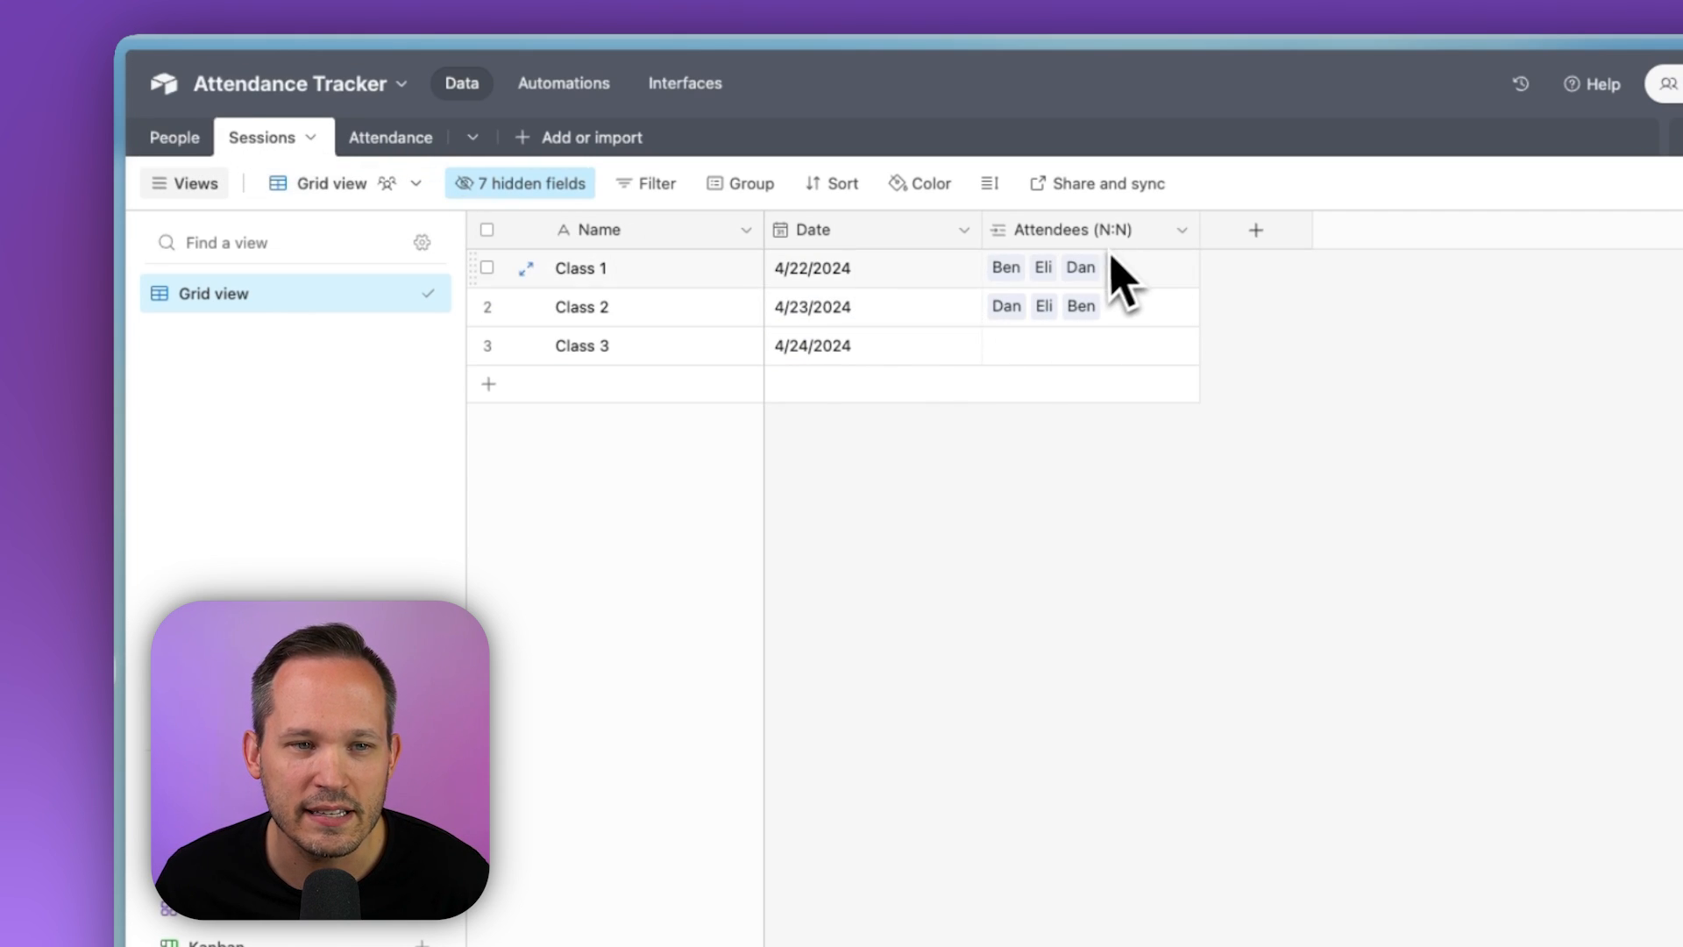
Step: Inspect the Attendees (N:N) people linked to Class 1 in the Sessions table
{"action": "left_click", "coordinate": [368, 137]}
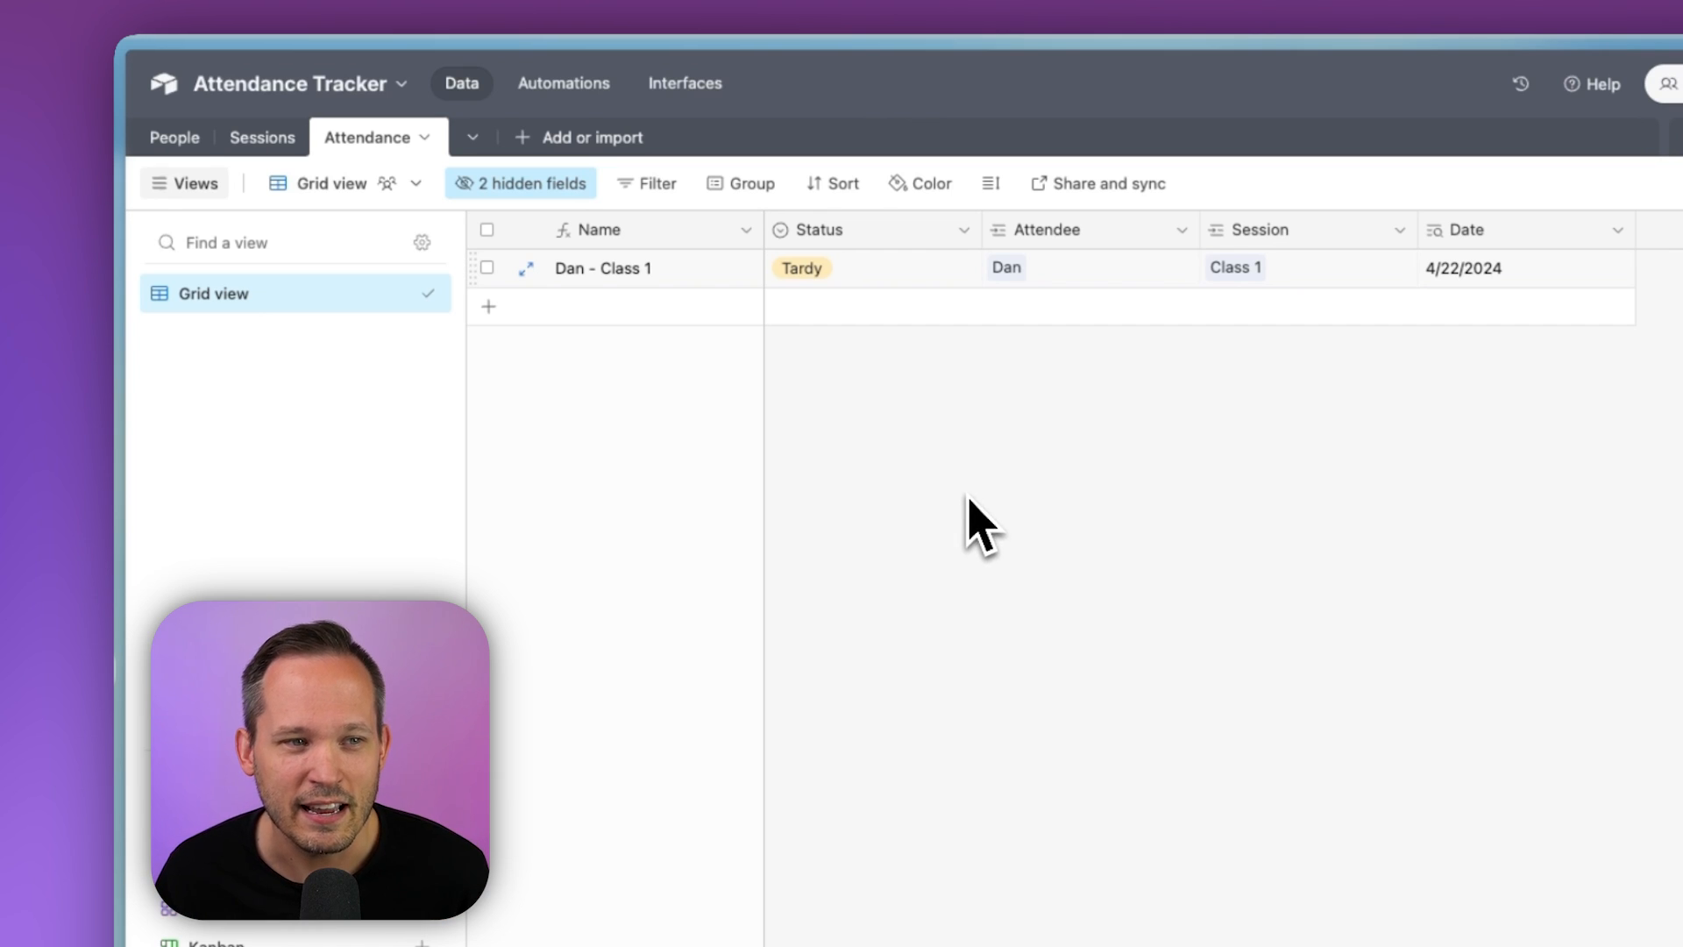
Step: Add a 'Ben - Class 1' attendance record and check its linked session
{"action": "left_click", "coordinate": [488, 306]}
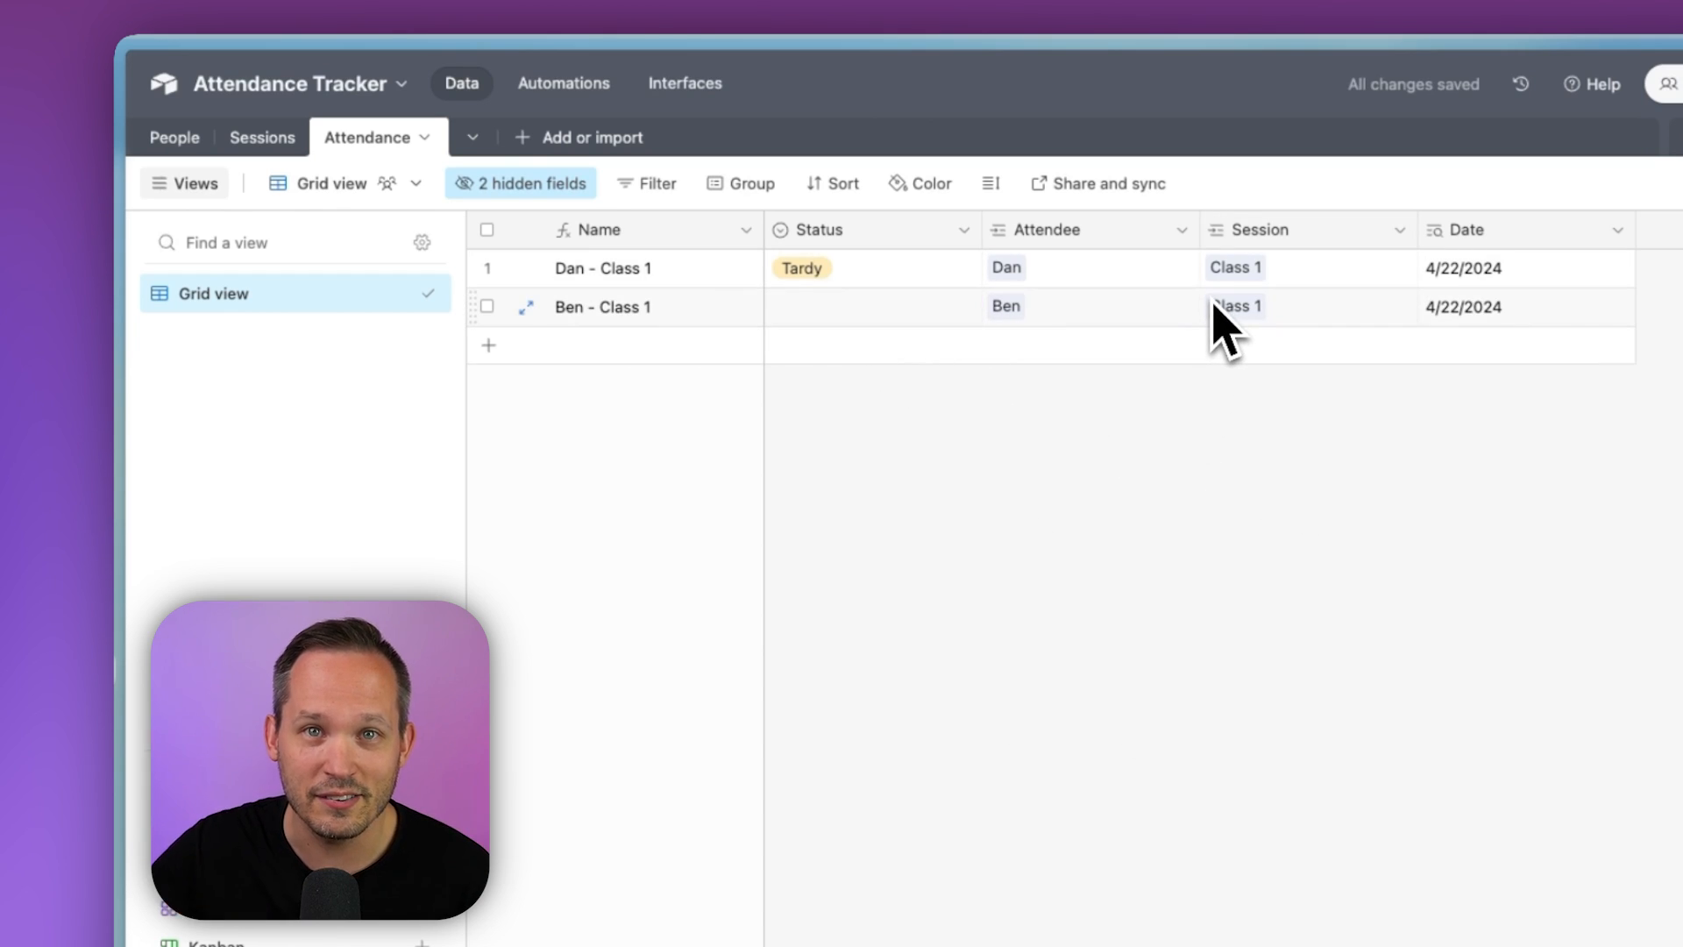
{"action": "left_click", "coordinate": [684, 84]}
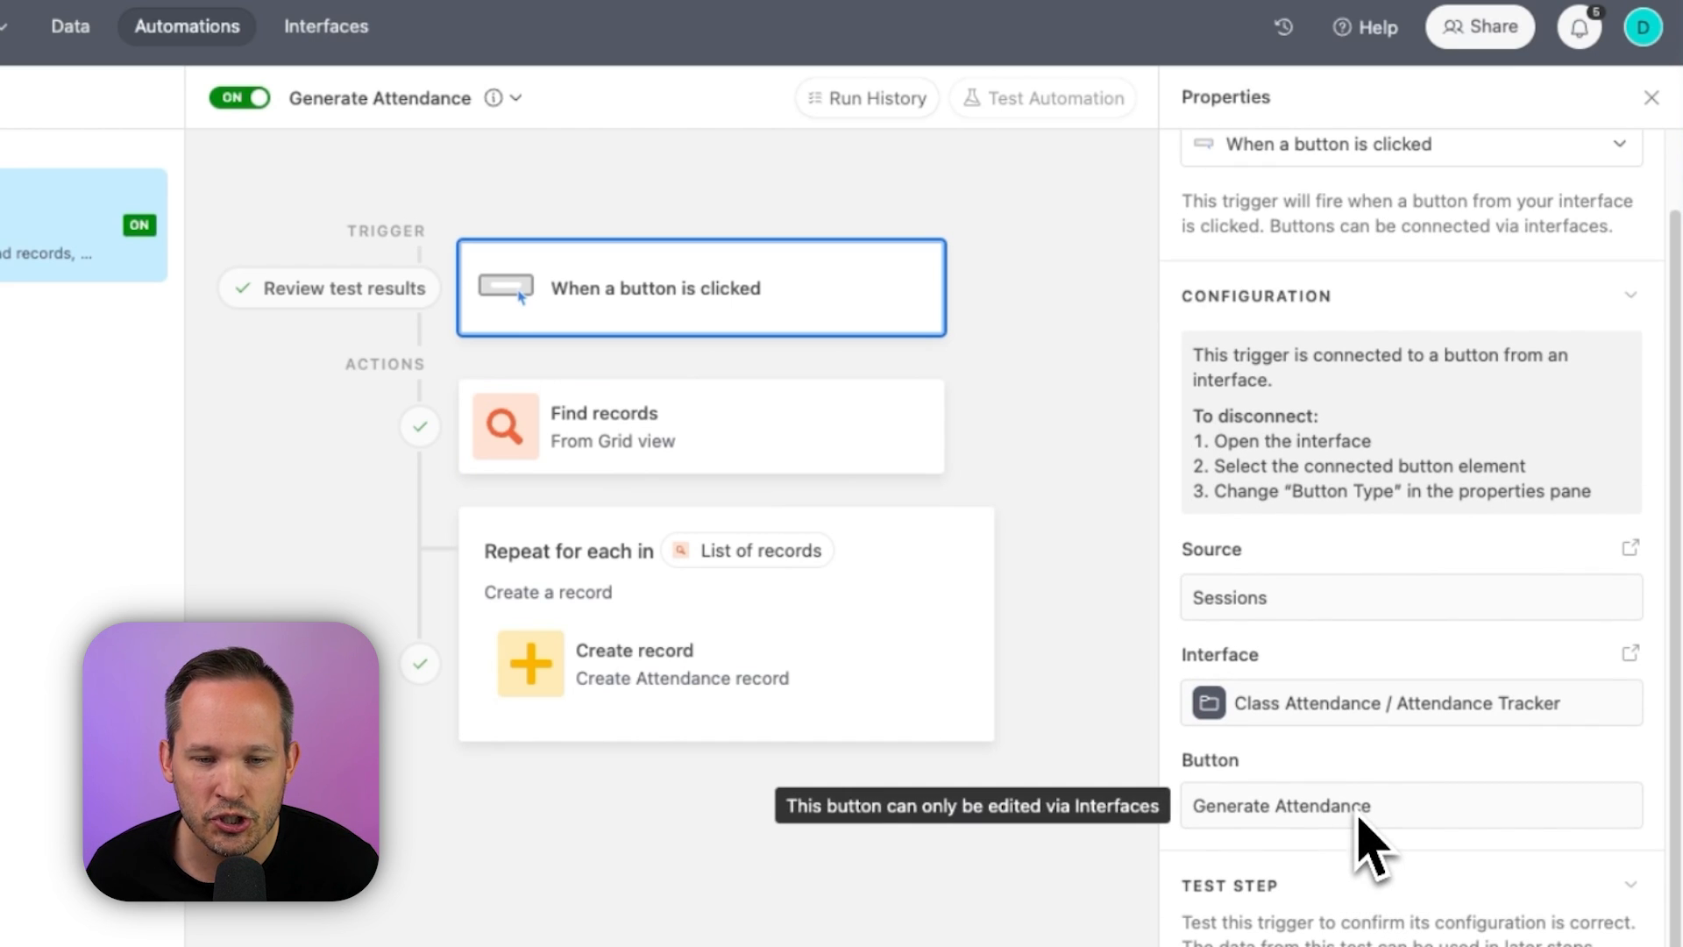
Step: Scroll through the Generate Attendance automation's button trigger, Find records and Create record steps
{"action": "scroll", "scroll_direction": "down", "scroll_amount": 3}
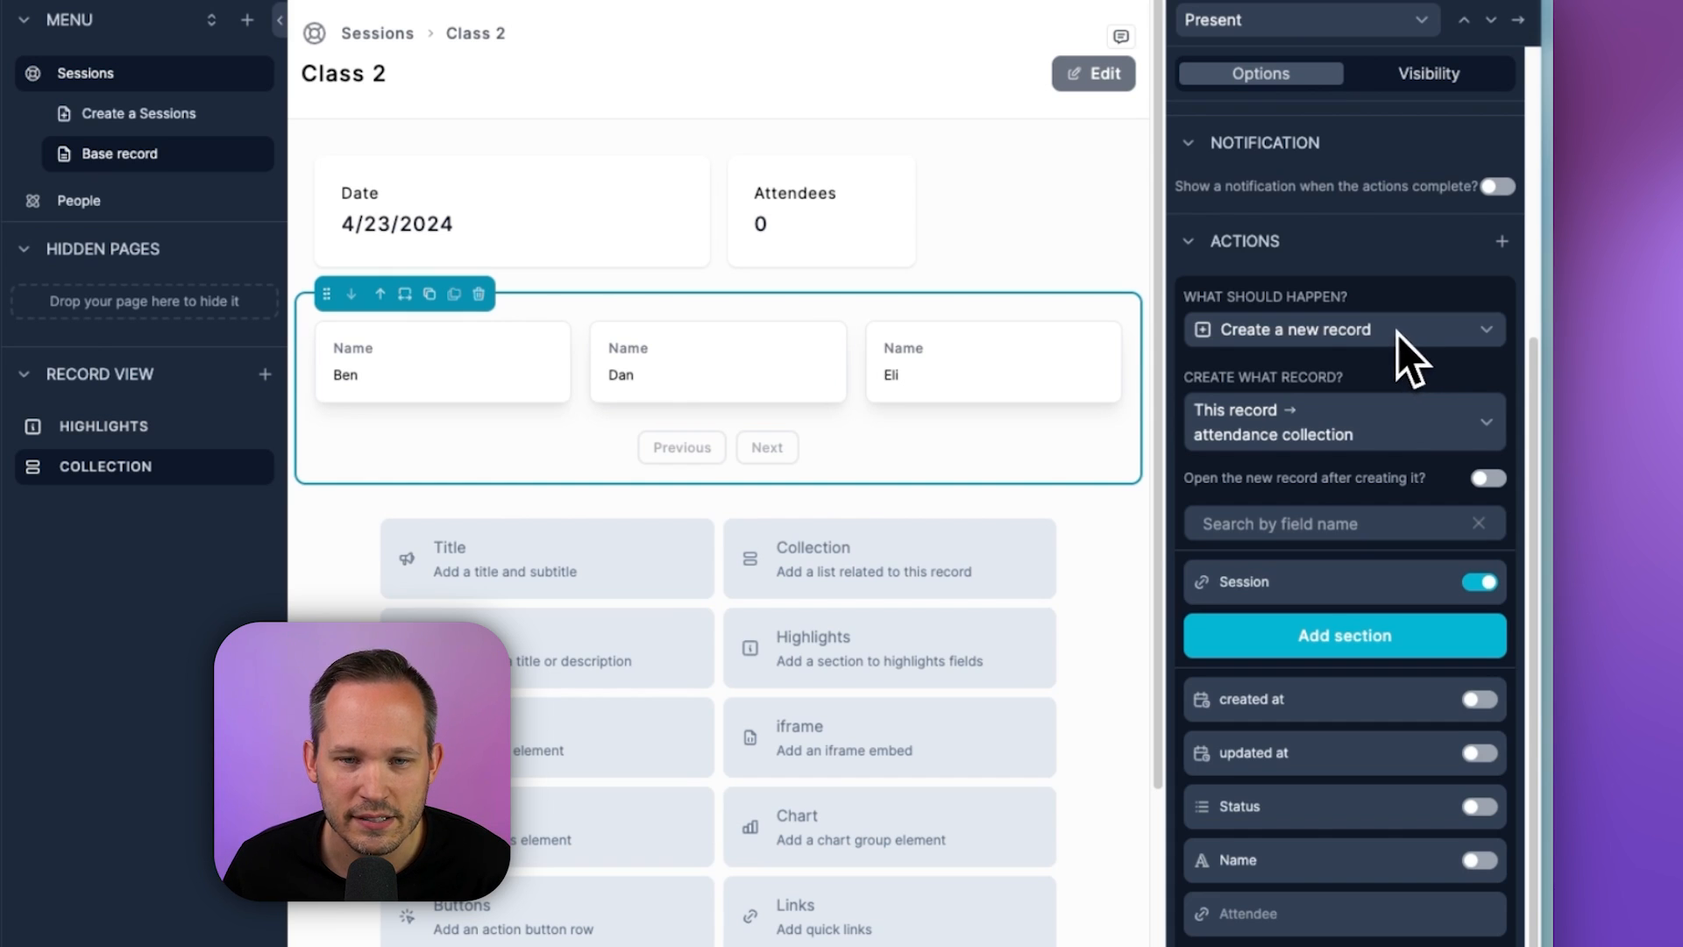
{"action": "mouse_move", "coordinate": [1315, 446]}
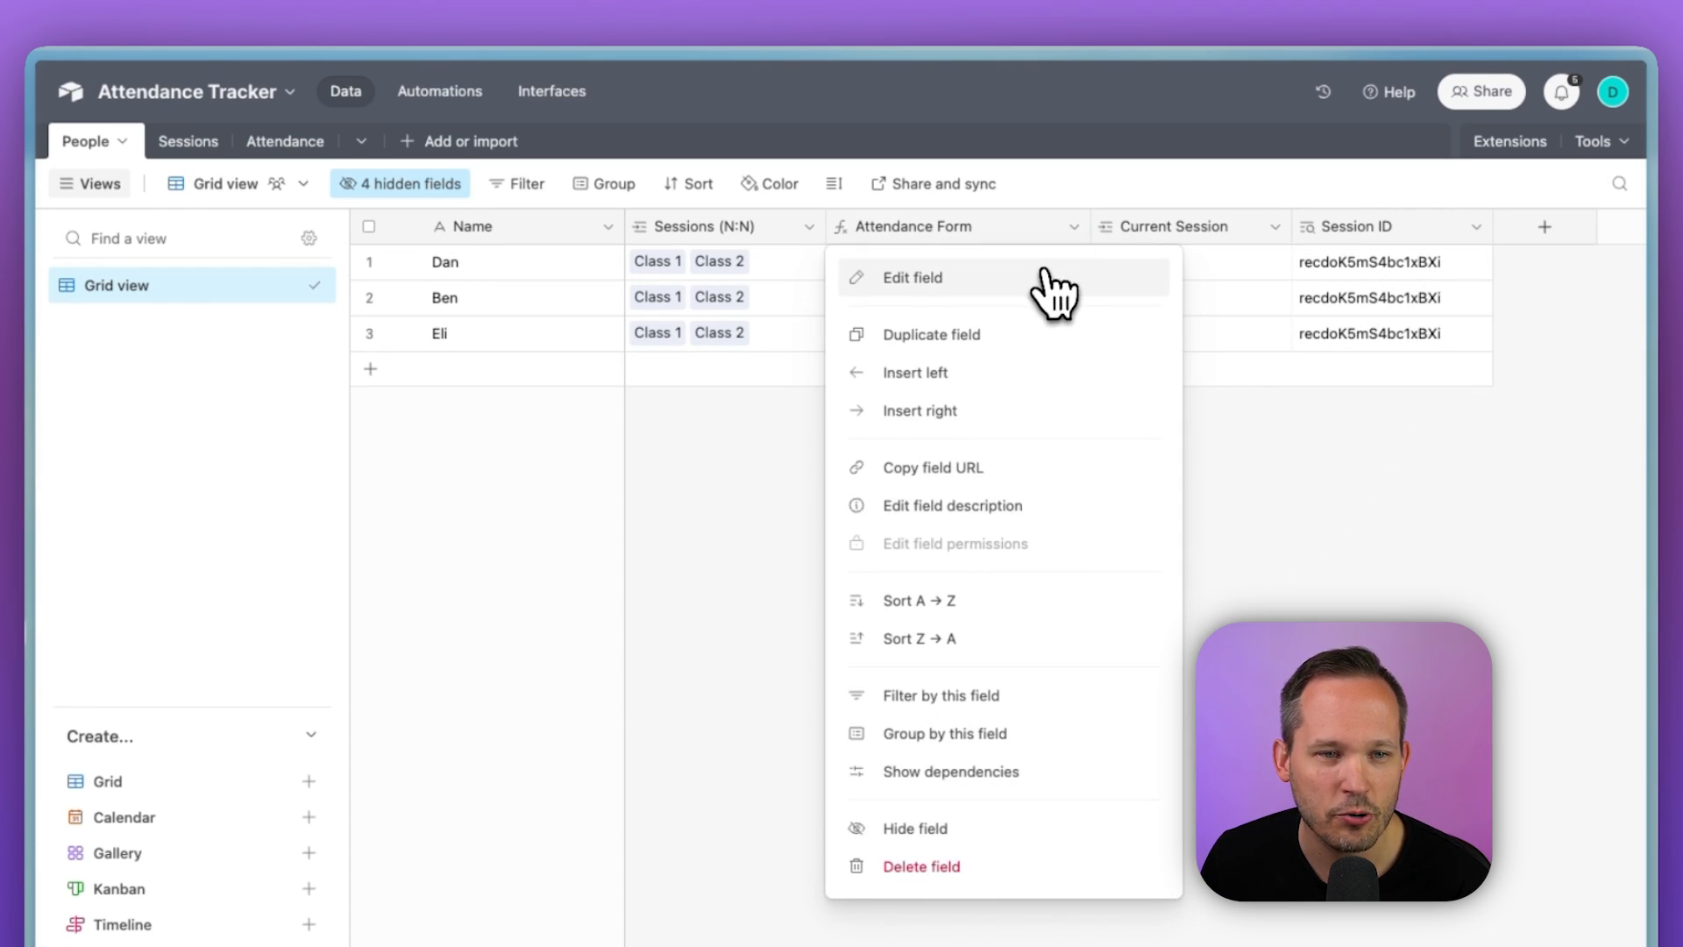
Step: Open the Attendance Form field's settings in the People table
{"action": "left_click", "coordinate": [911, 277]}
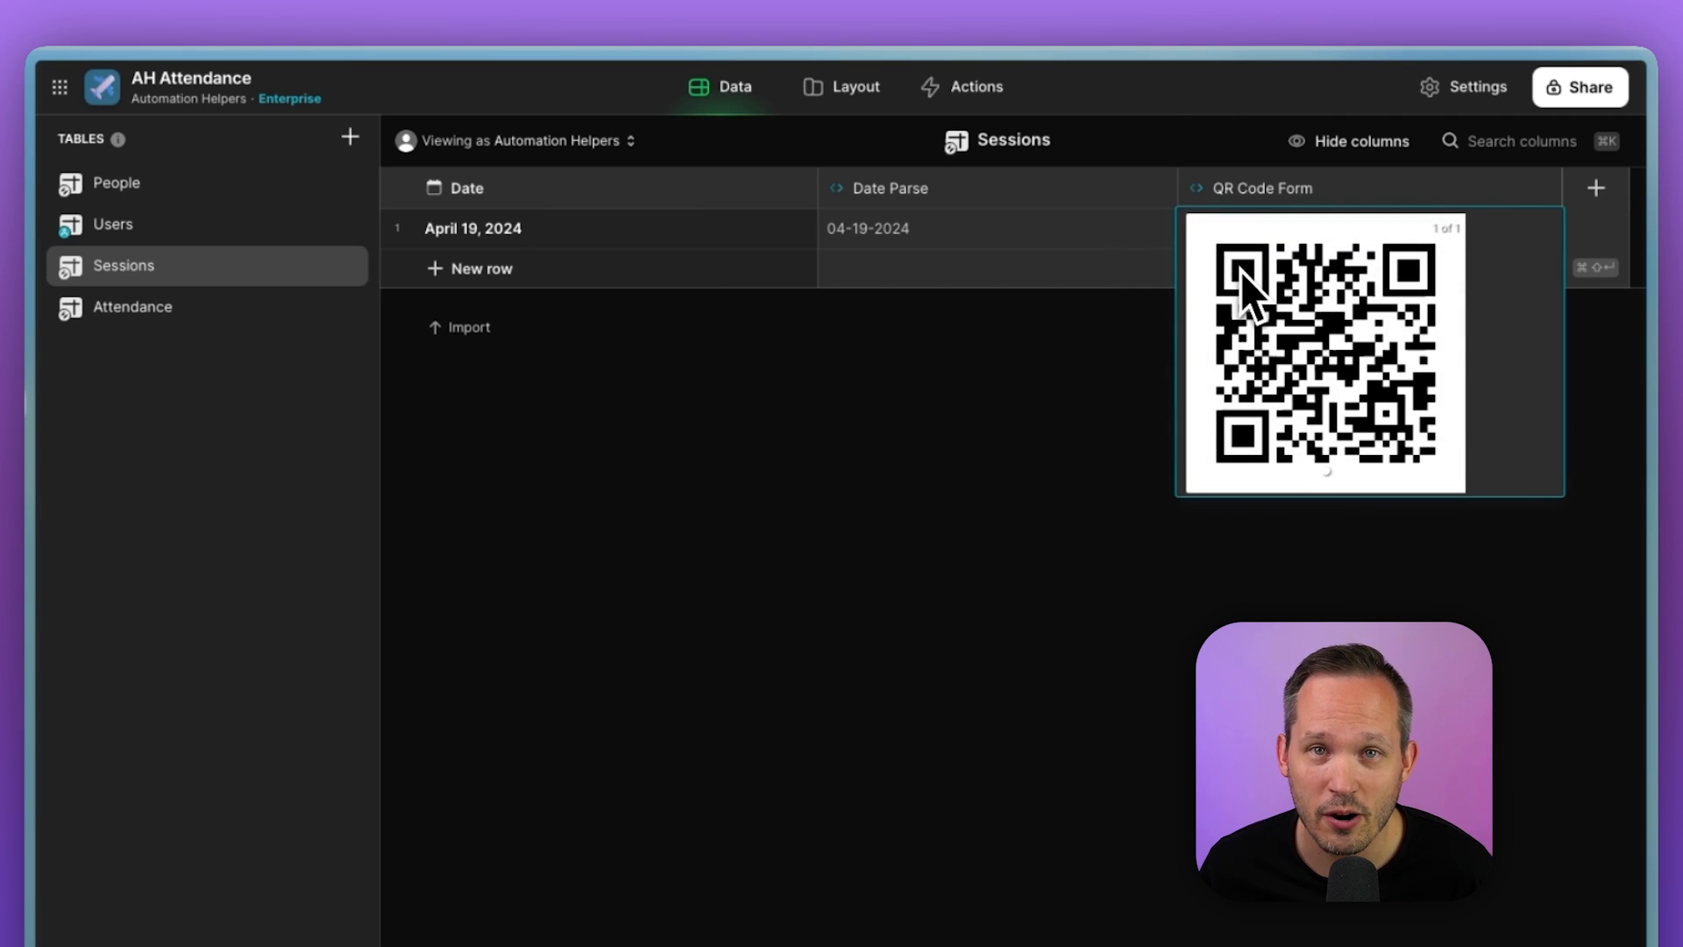
Step: Preview the QR Code Form for the April 19, 2024 session
{"action": "left_click", "coordinate": [842, 87]}
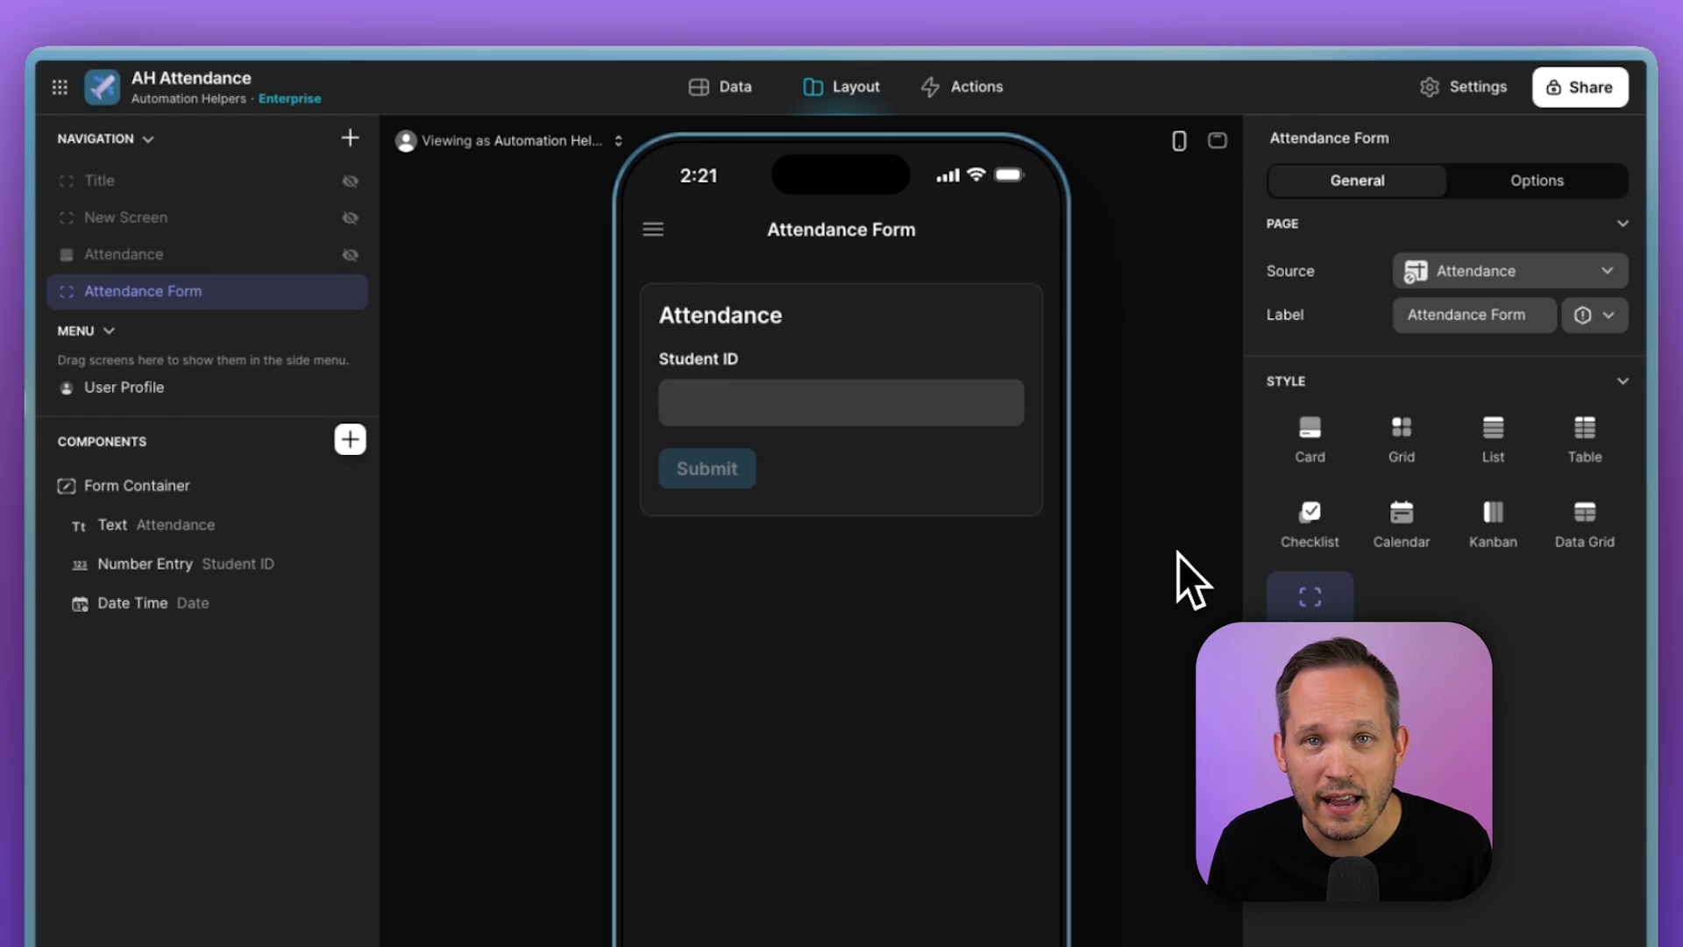
Step: Show the Attendance Form screen with its Student ID entry and Submit button
{"action": "left_click", "coordinate": [722, 86]}
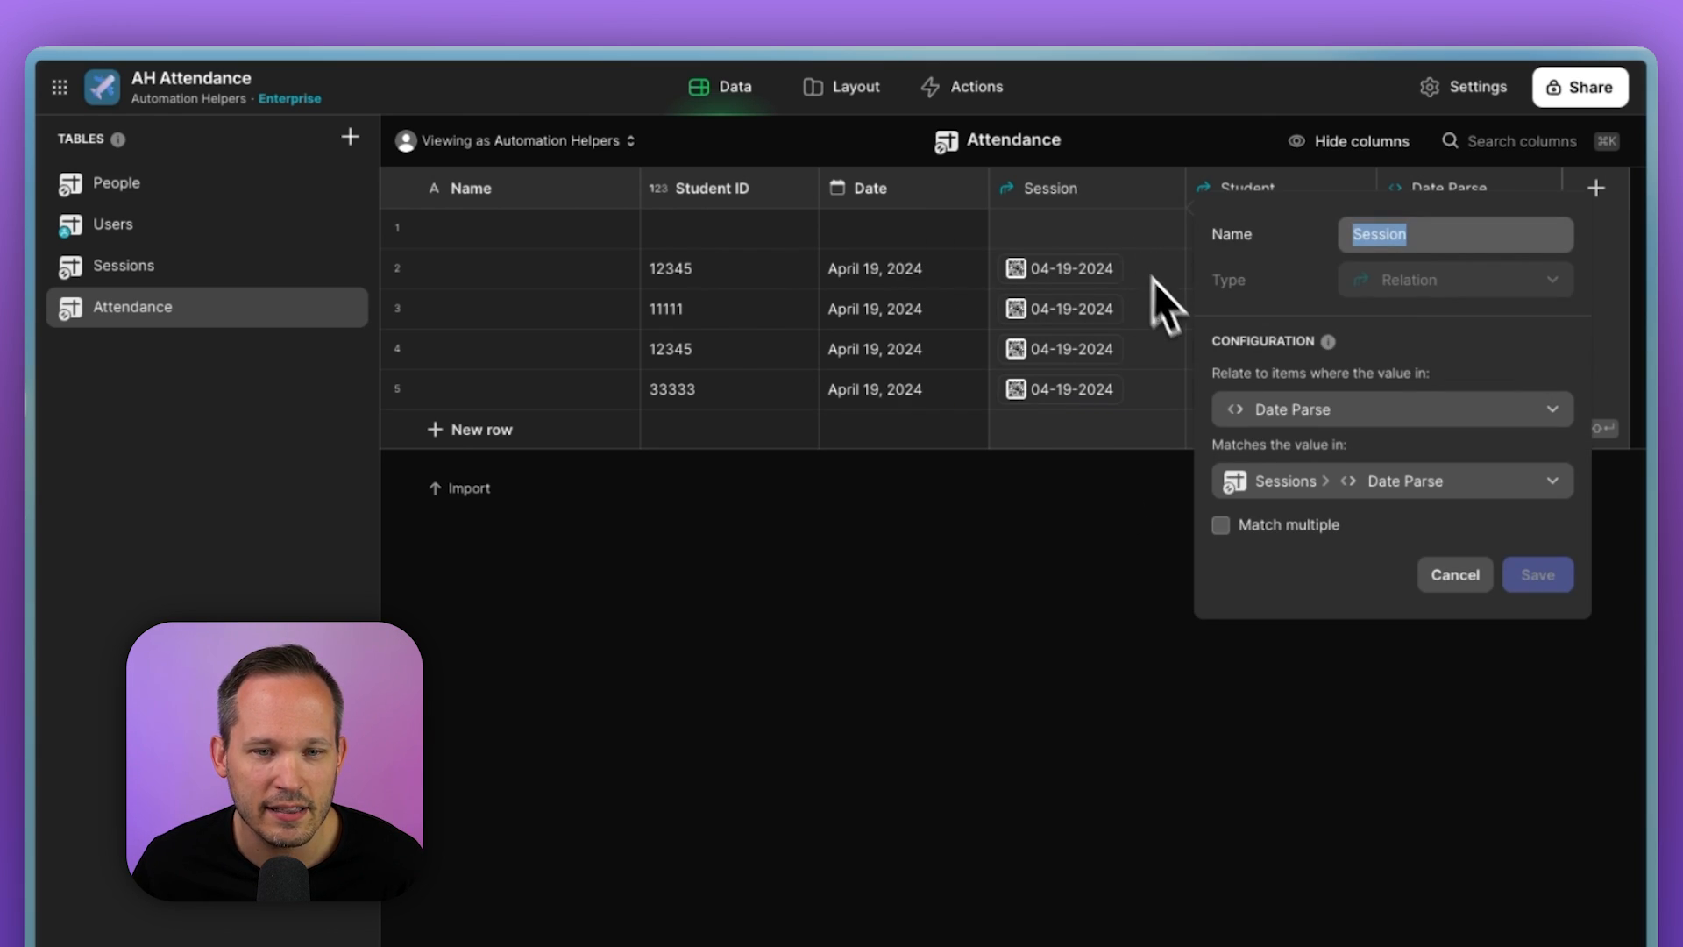